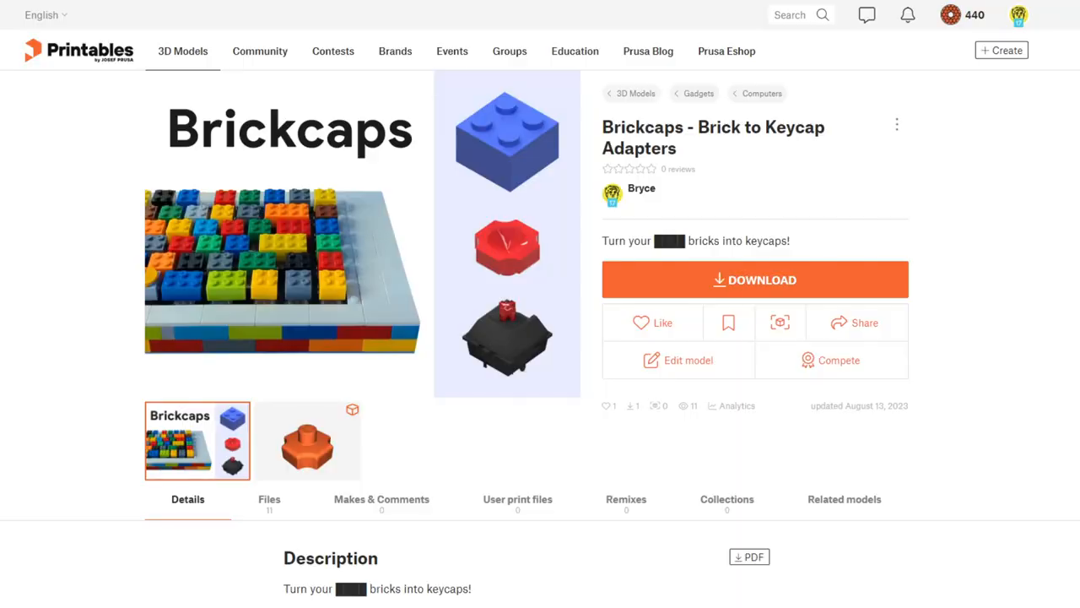
scroll(down, 3)
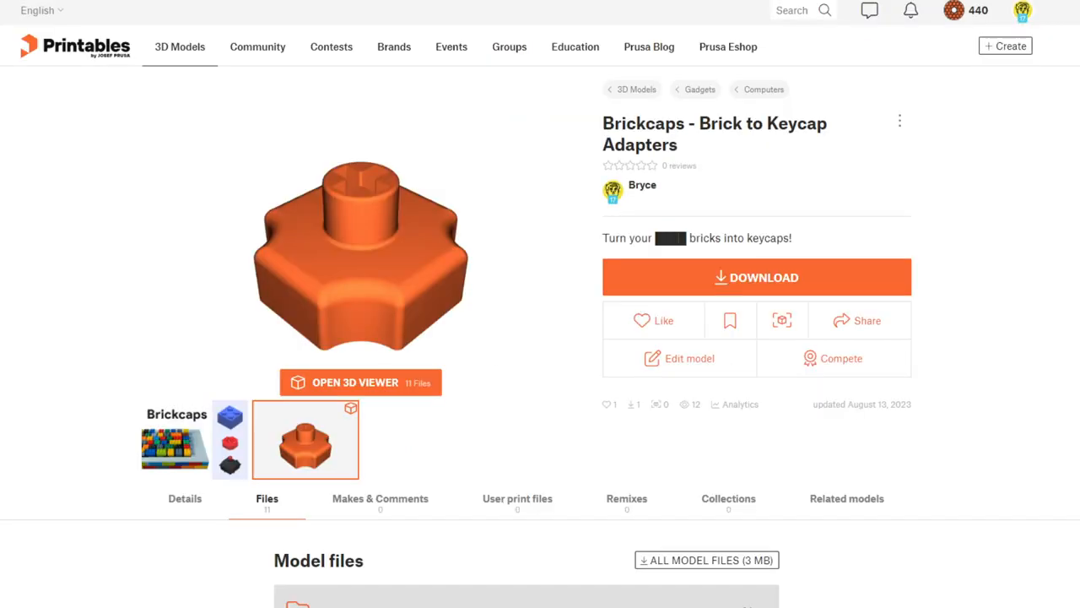
scroll(down, 3)
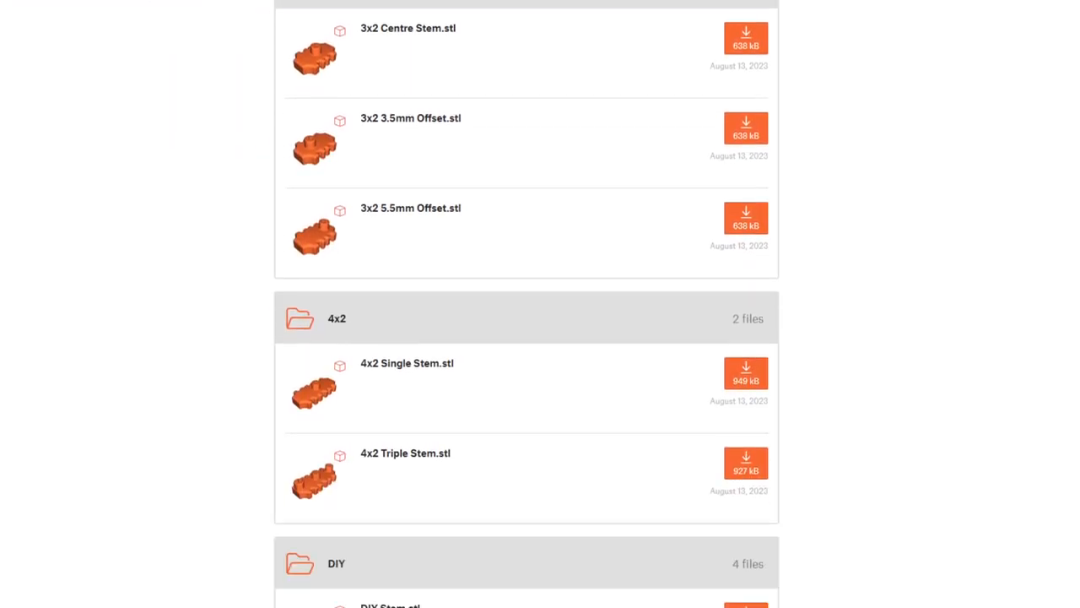